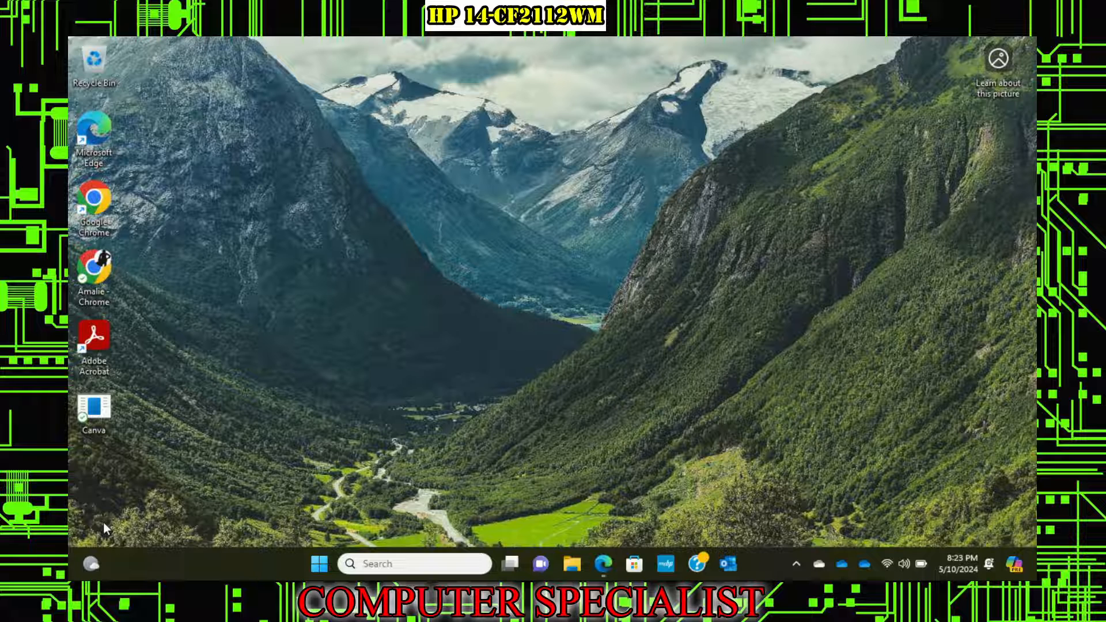
mouse_move(642, 362)
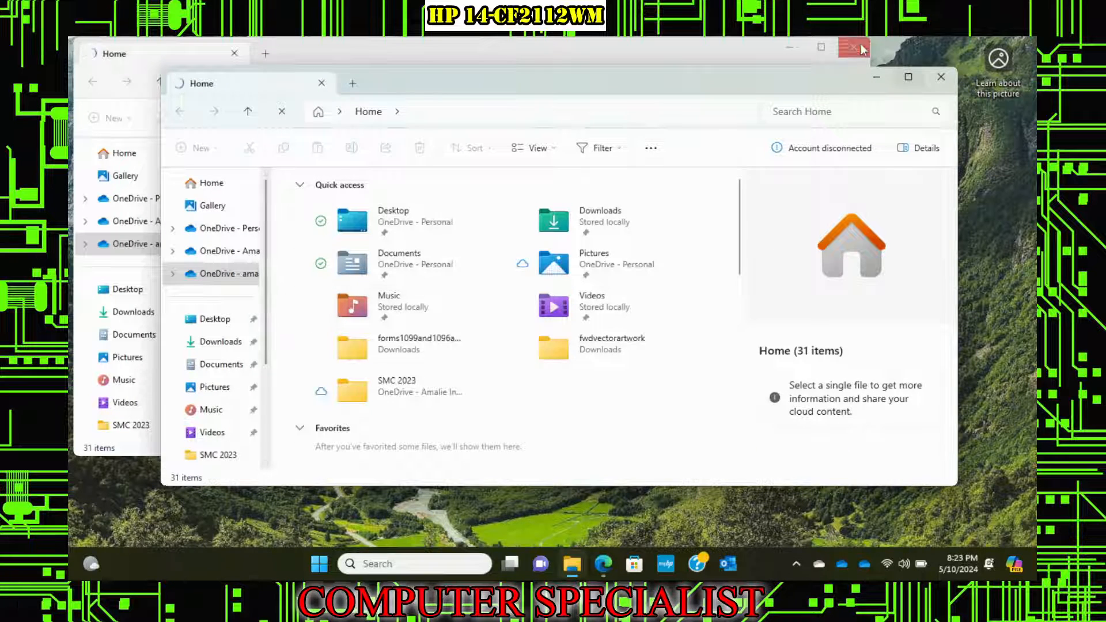
Step: Close the duplicate Explorer window and open This PC, showing C: with 102 MB free of 57.2 GB
click(852, 47)
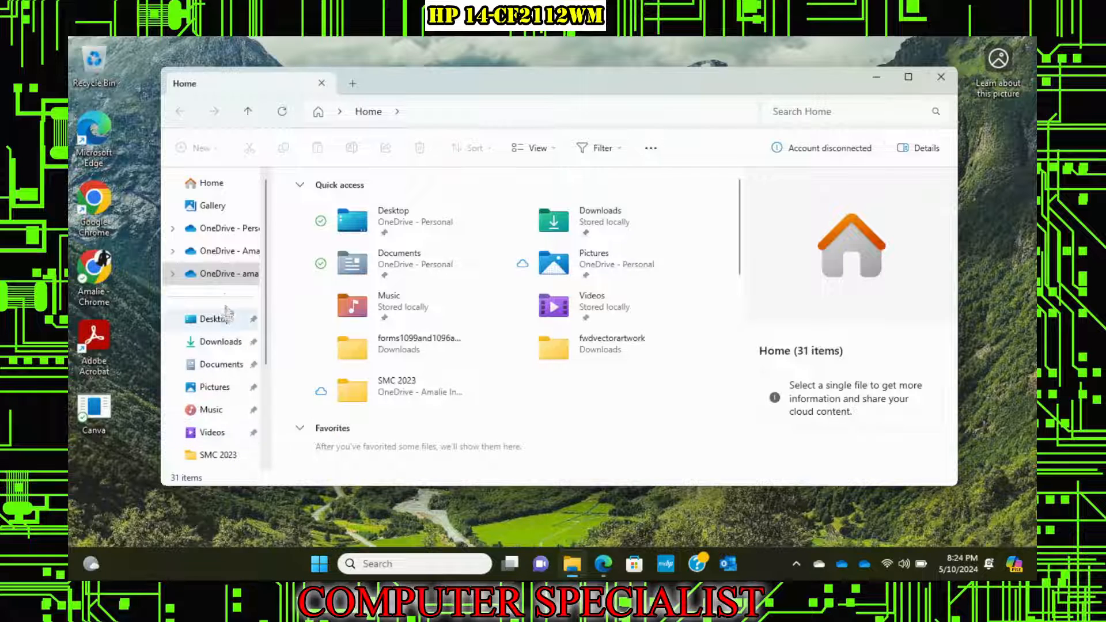
scroll(down, 3)
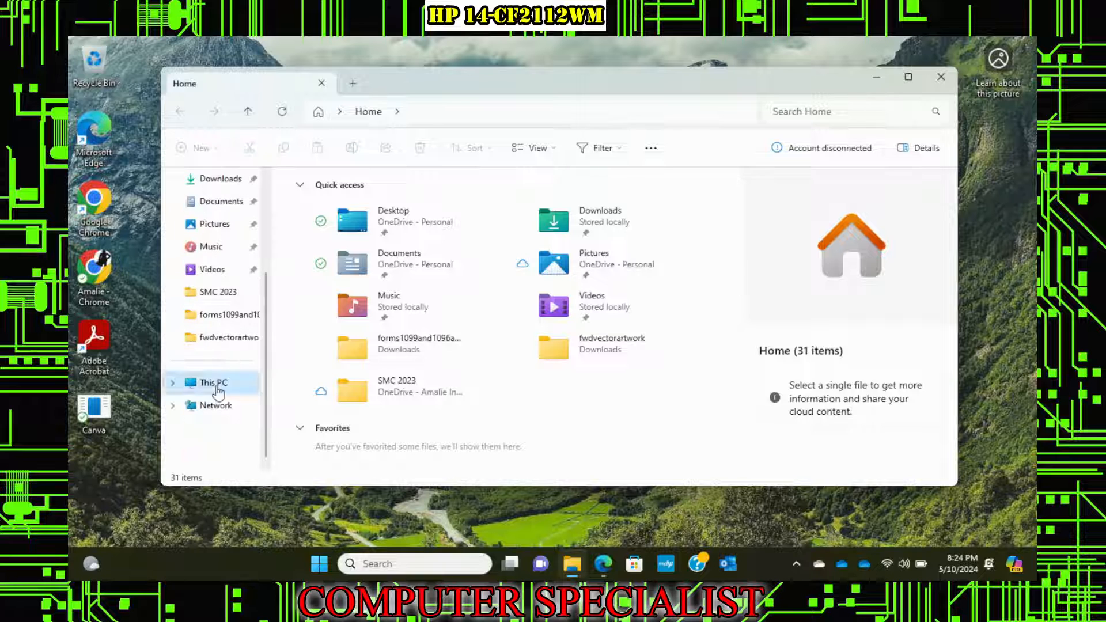
click(214, 382)
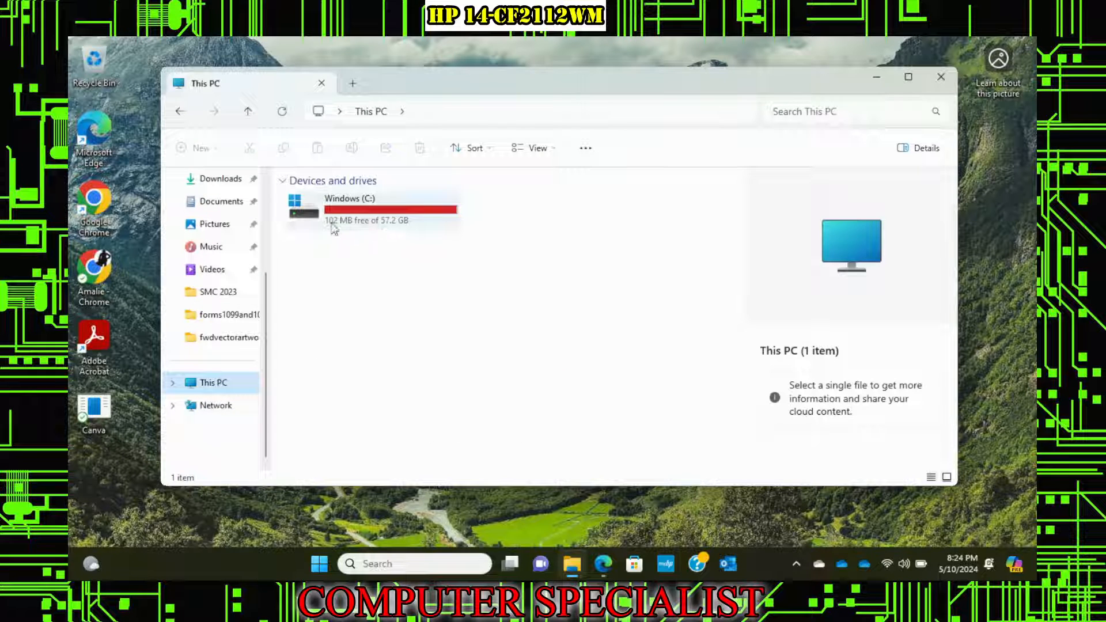
right_click(319, 564)
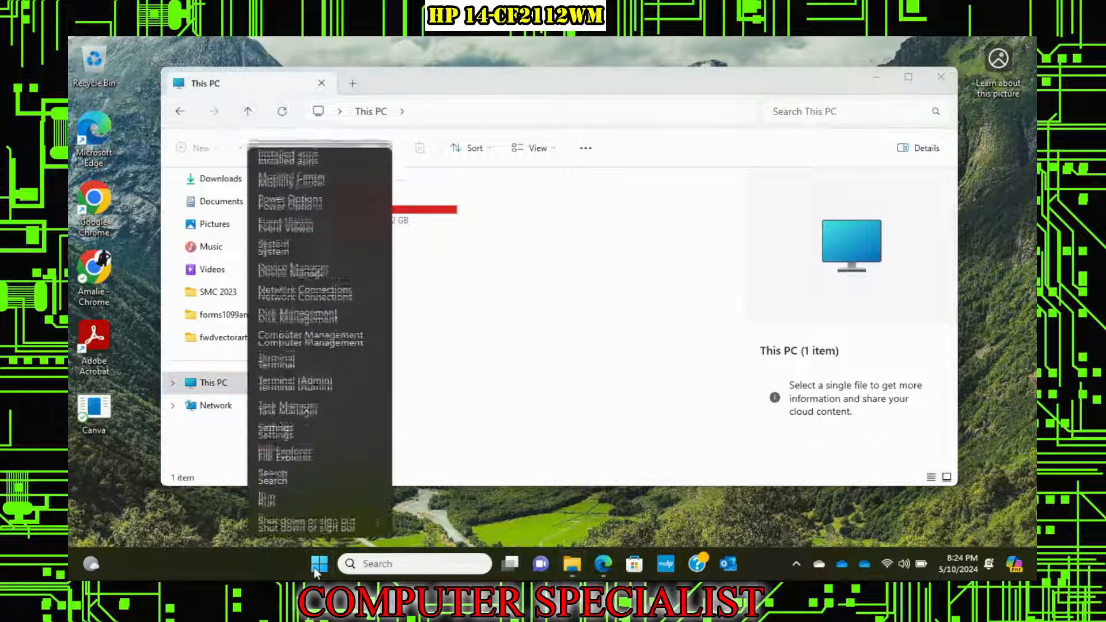
click(319, 564)
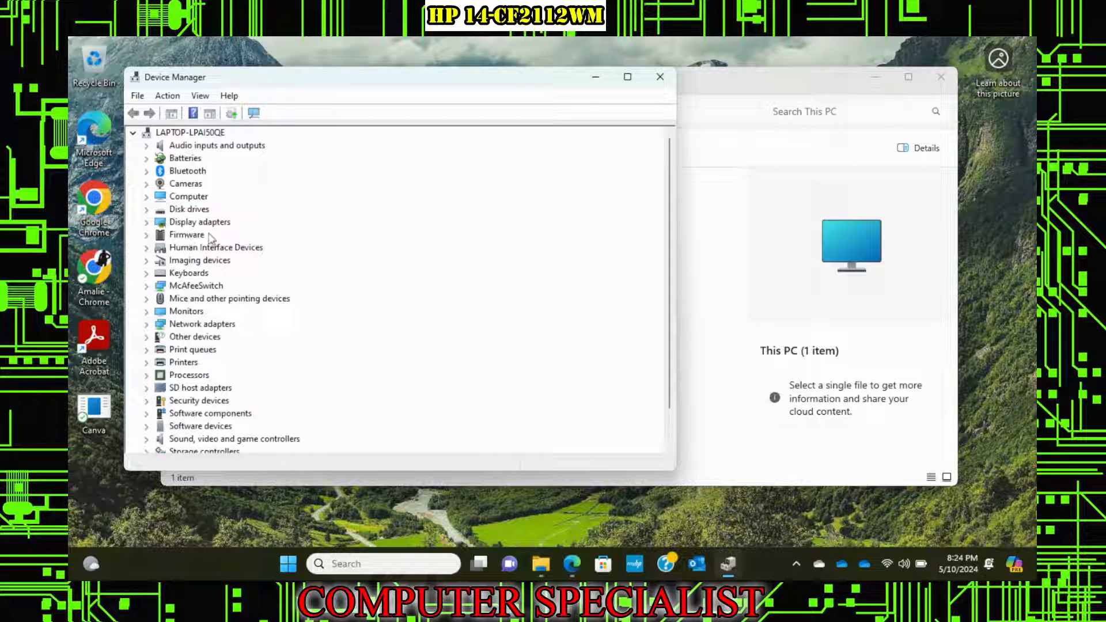
click(189, 208)
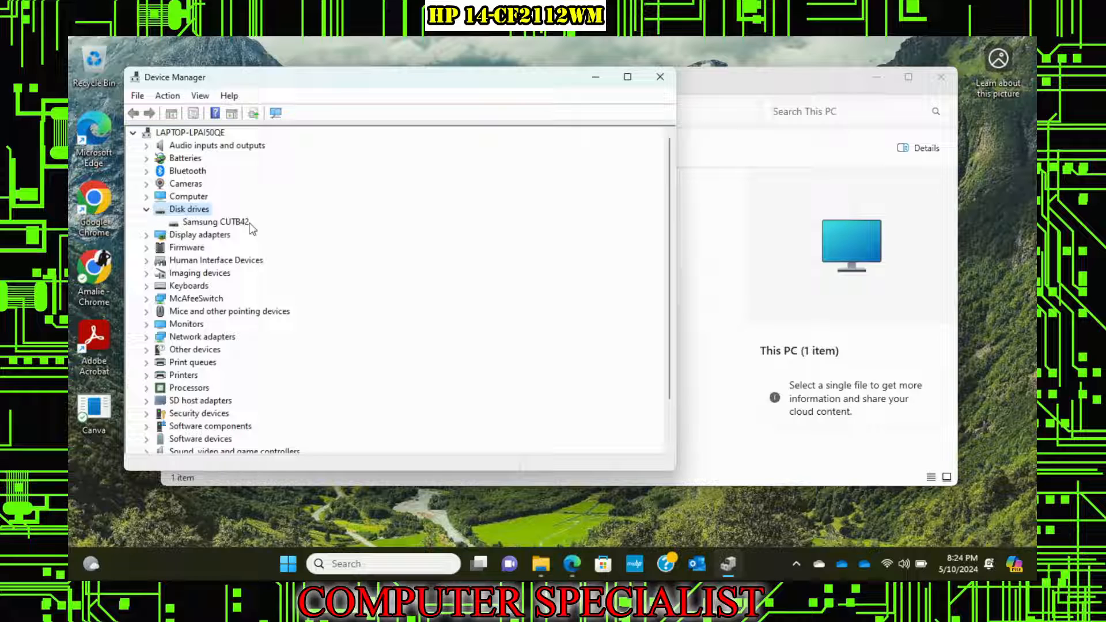
mouse_move(436, 154)
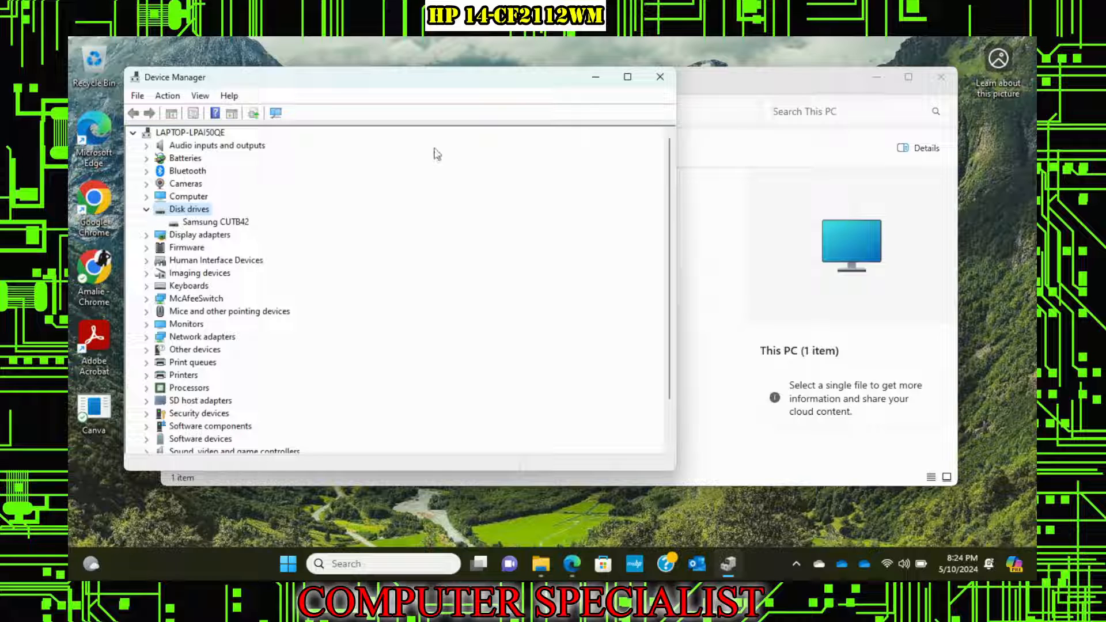
mouse_move(226, 232)
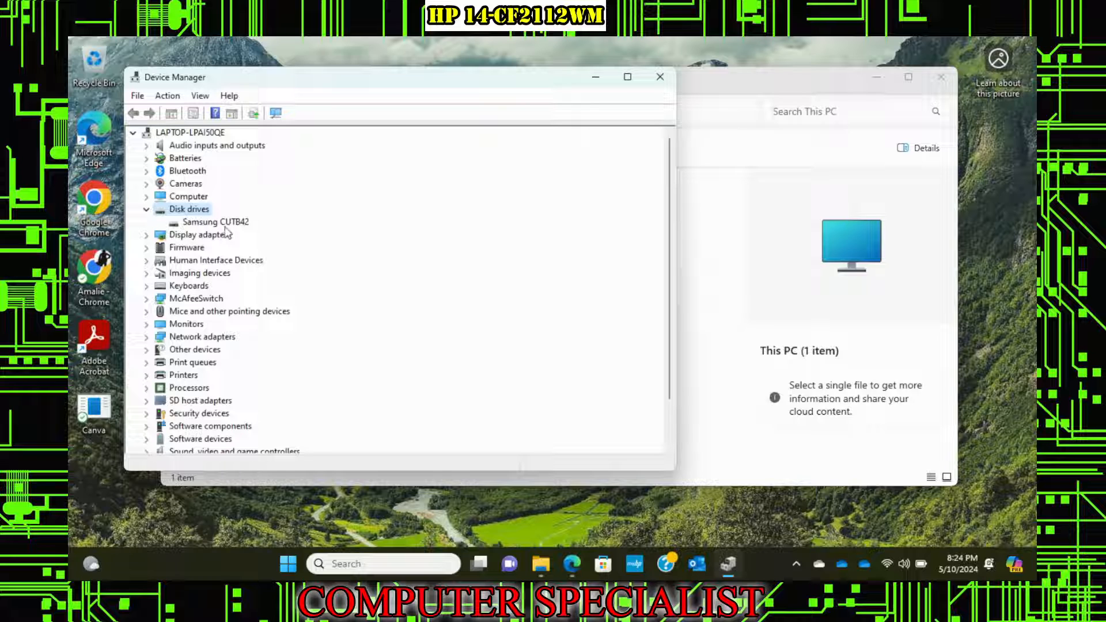
click(217, 222)
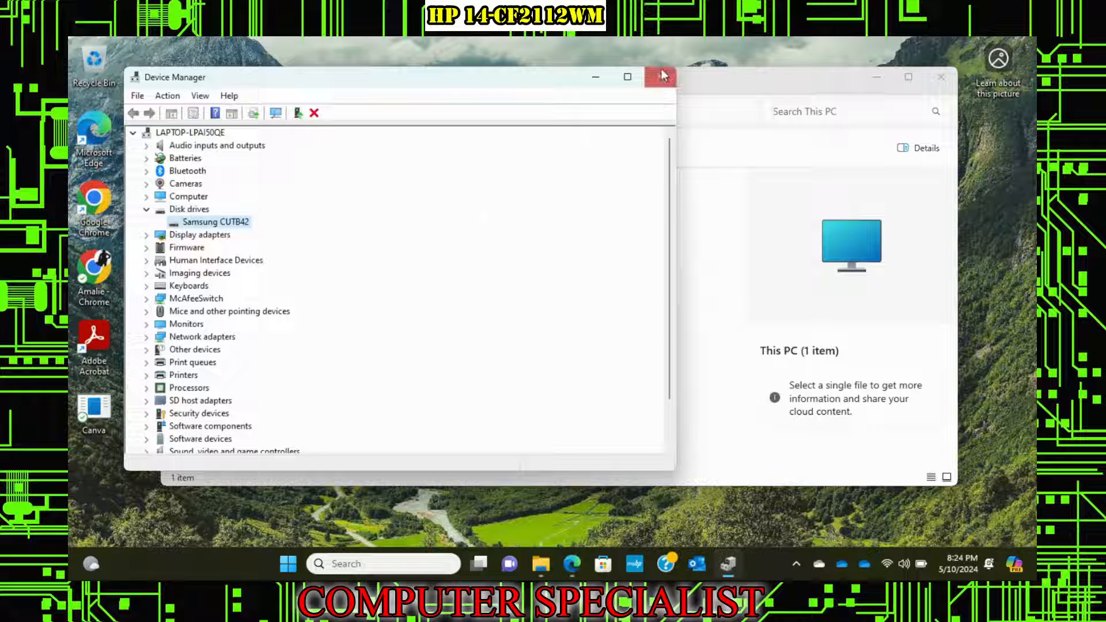
click(661, 76)
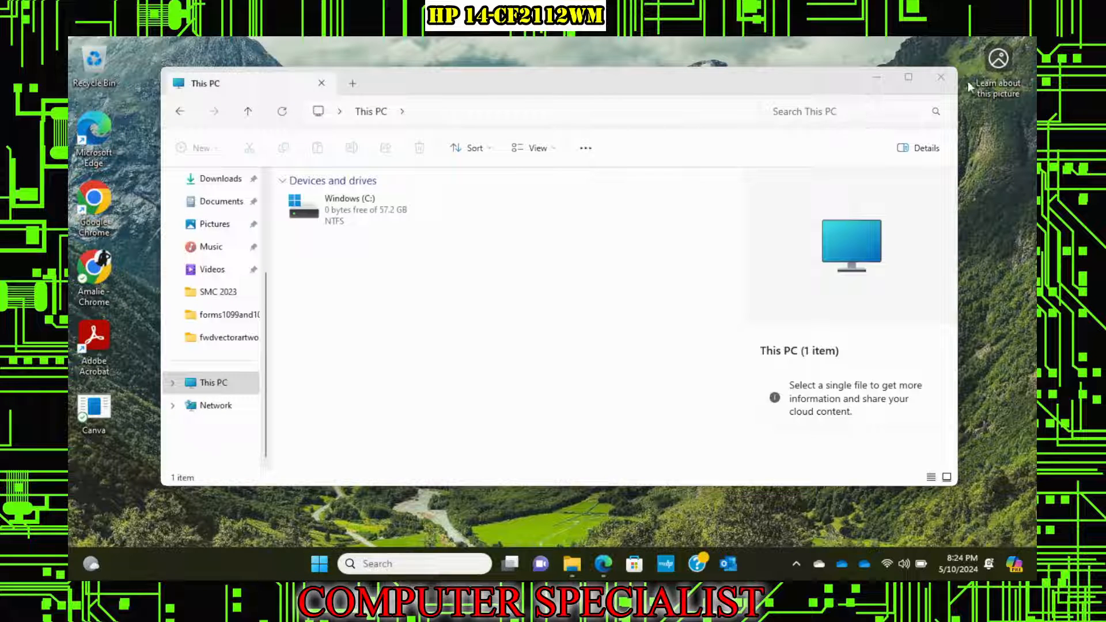
Step: Close This PC, search 'cmd' and run Command Prompt as administrator
click(940, 77)
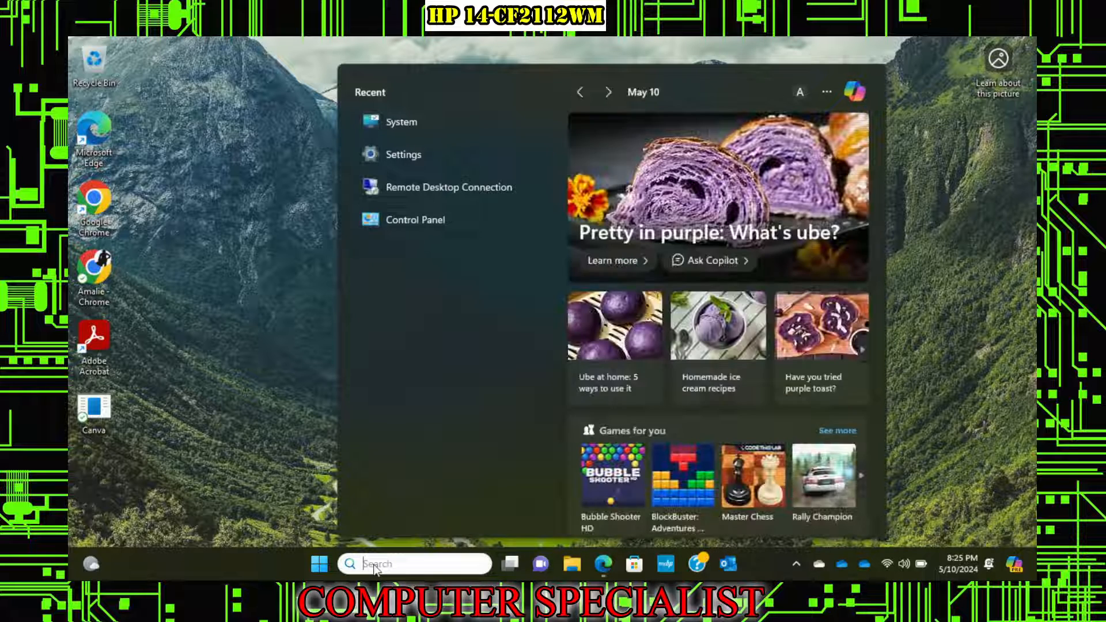
text(cmd)
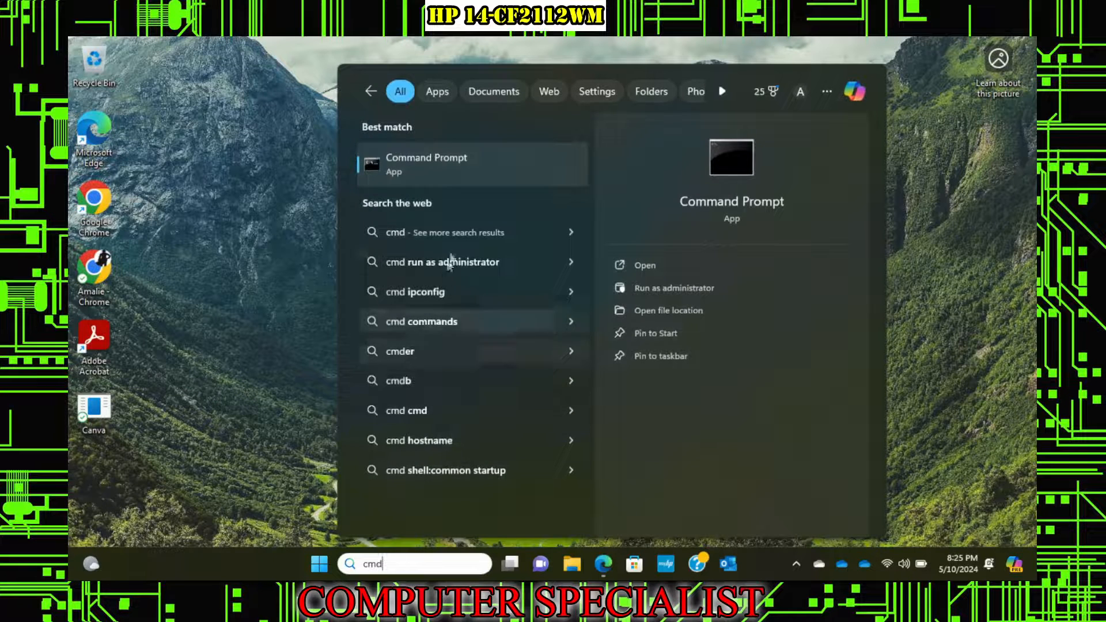
right_click(426, 163)
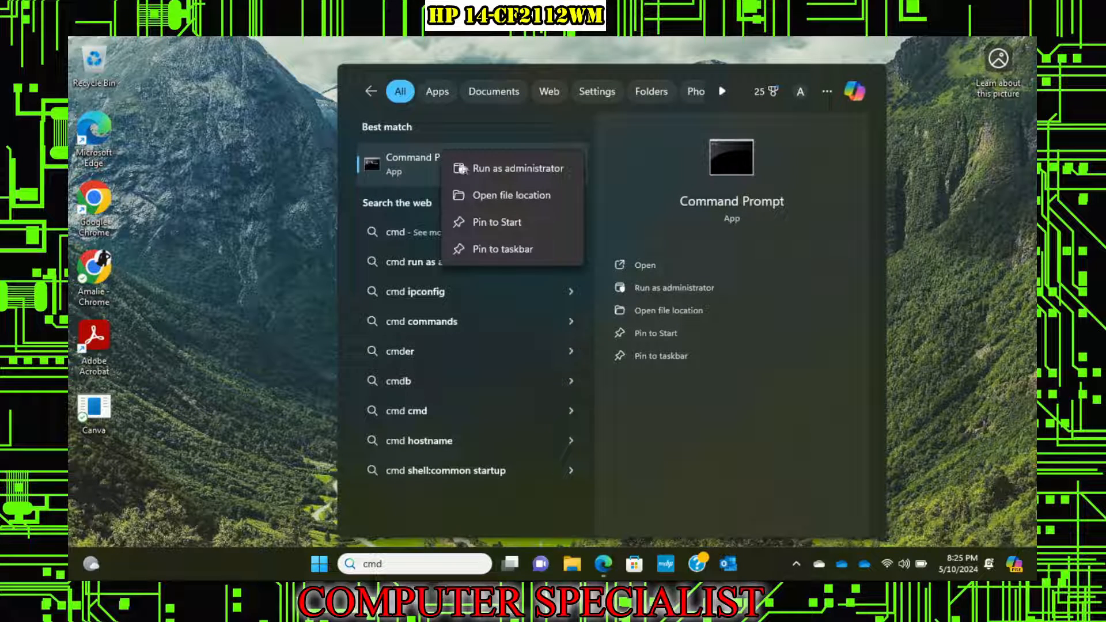
click(519, 167)
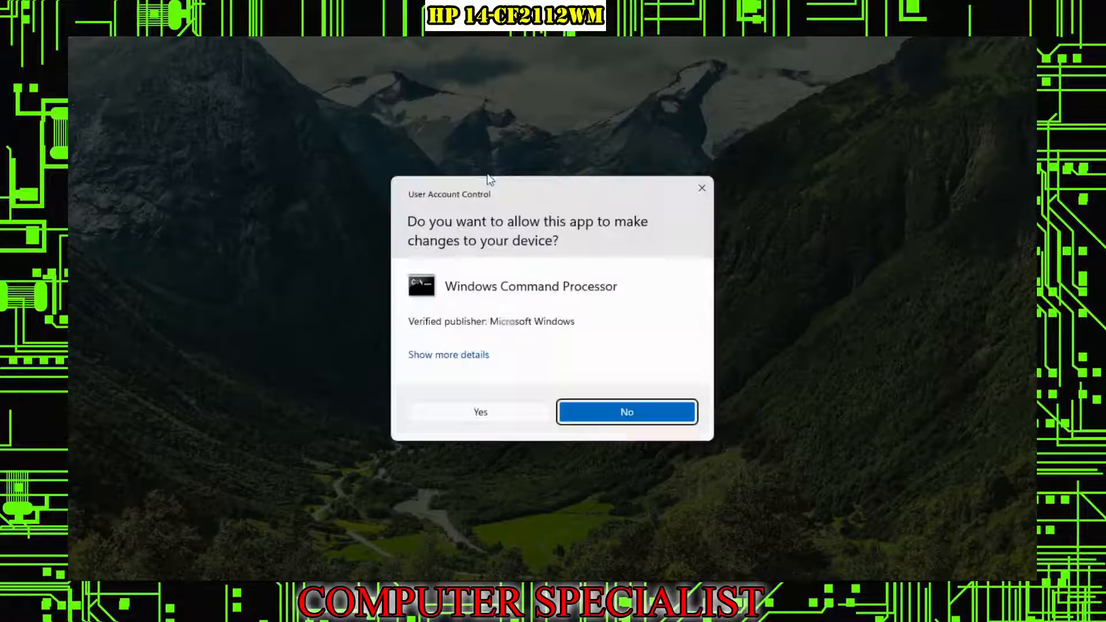
Step: Approve the UAC prompt, run 'wmic bios get serialnumber', mark the serial, then close the window
click(626, 411)
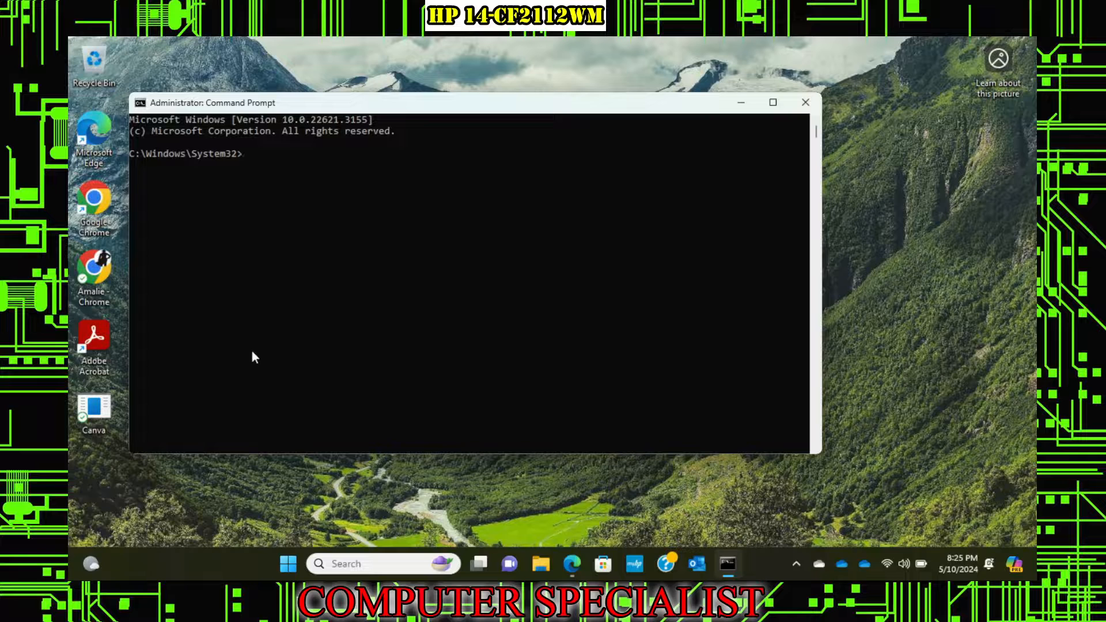
text(wmic)
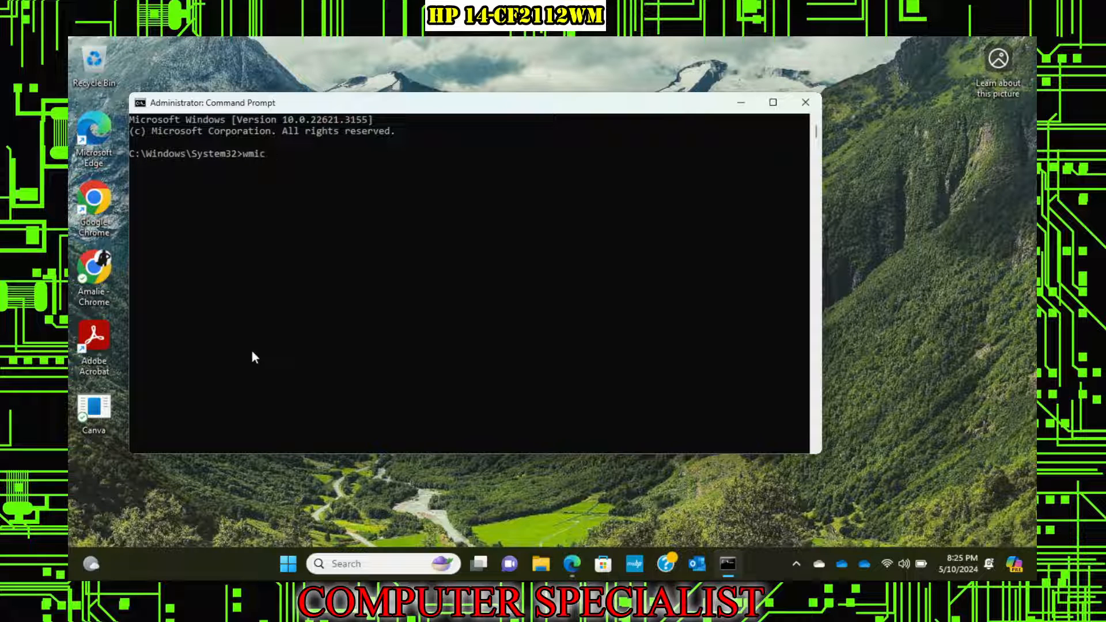
text(bios)
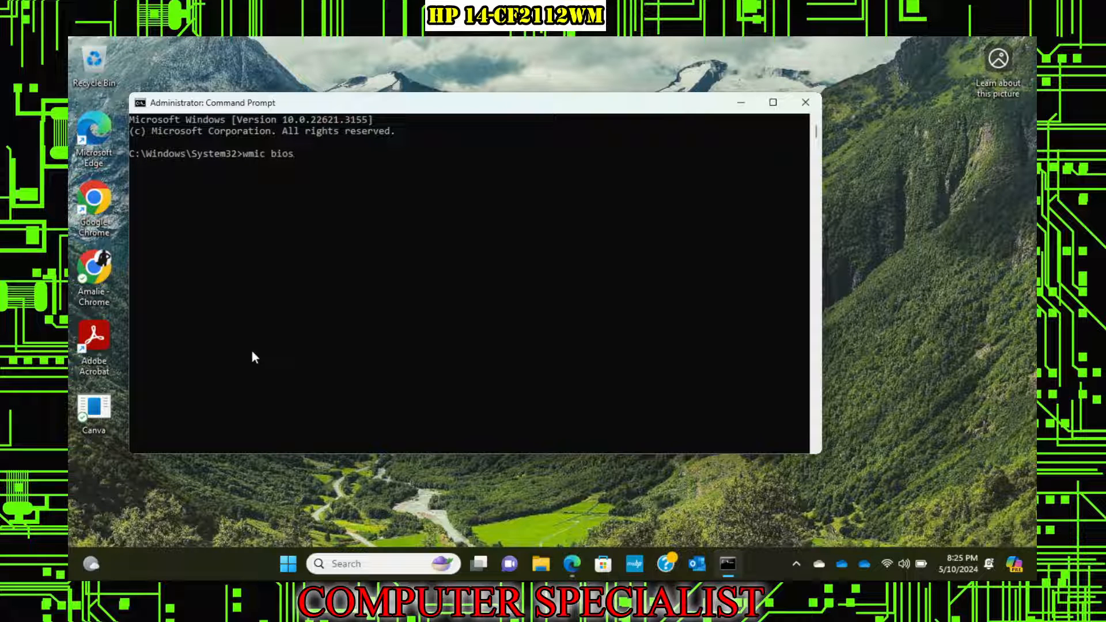
text(get serial)
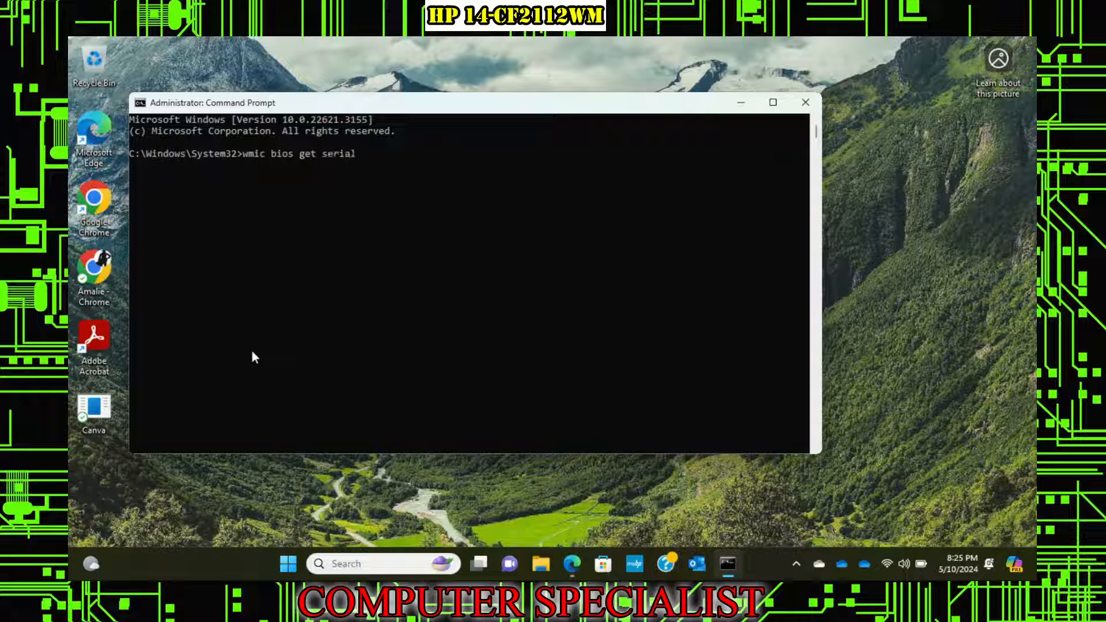
text(number)
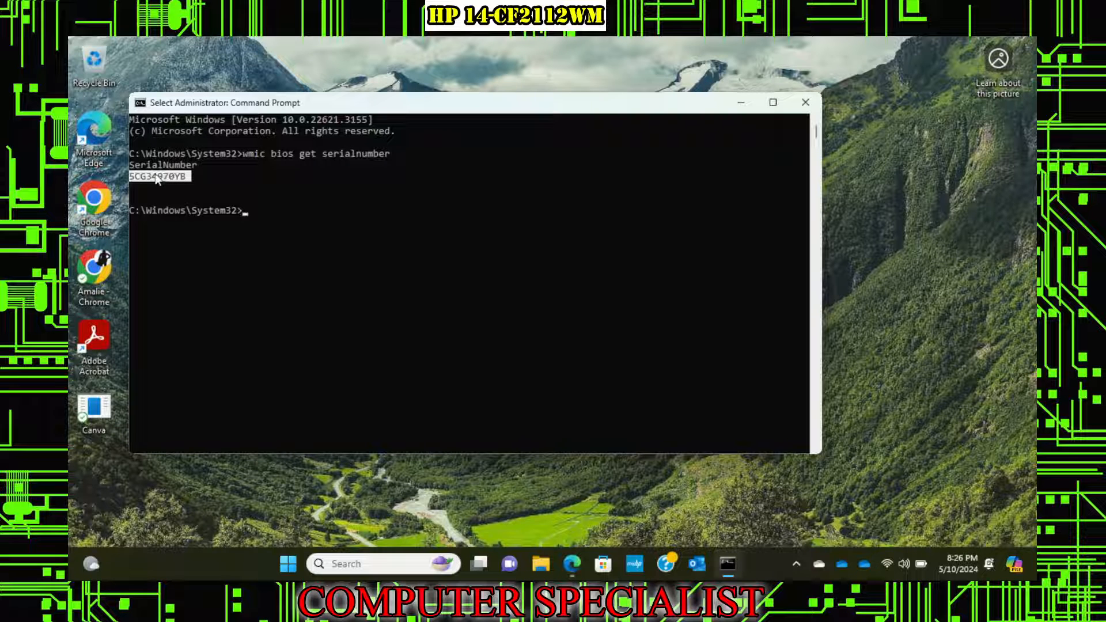
click(423, 282)
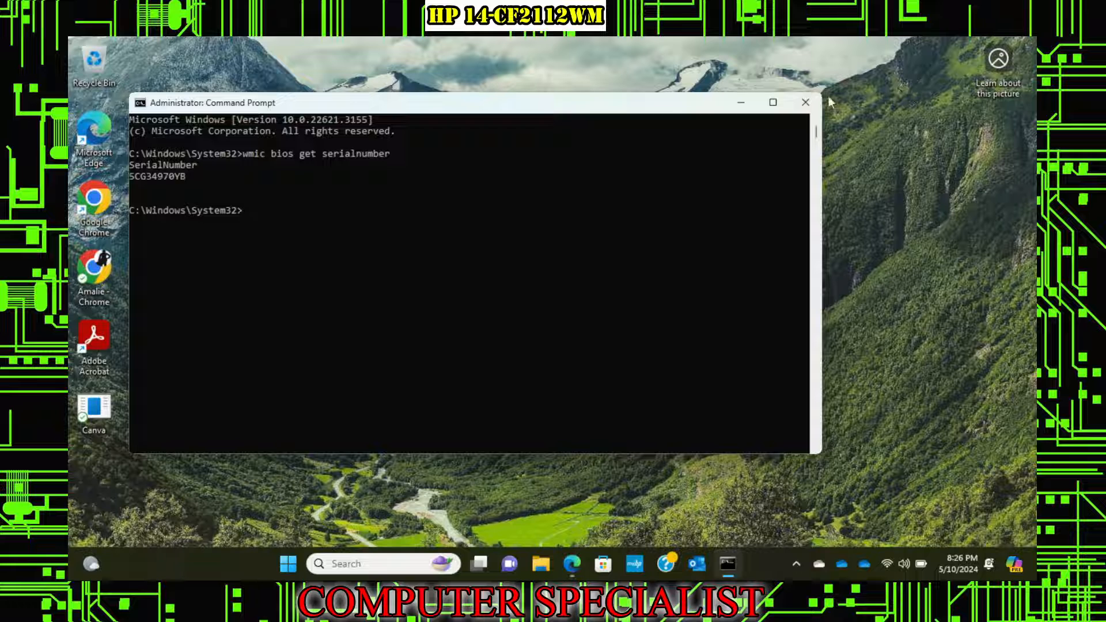
click(805, 102)
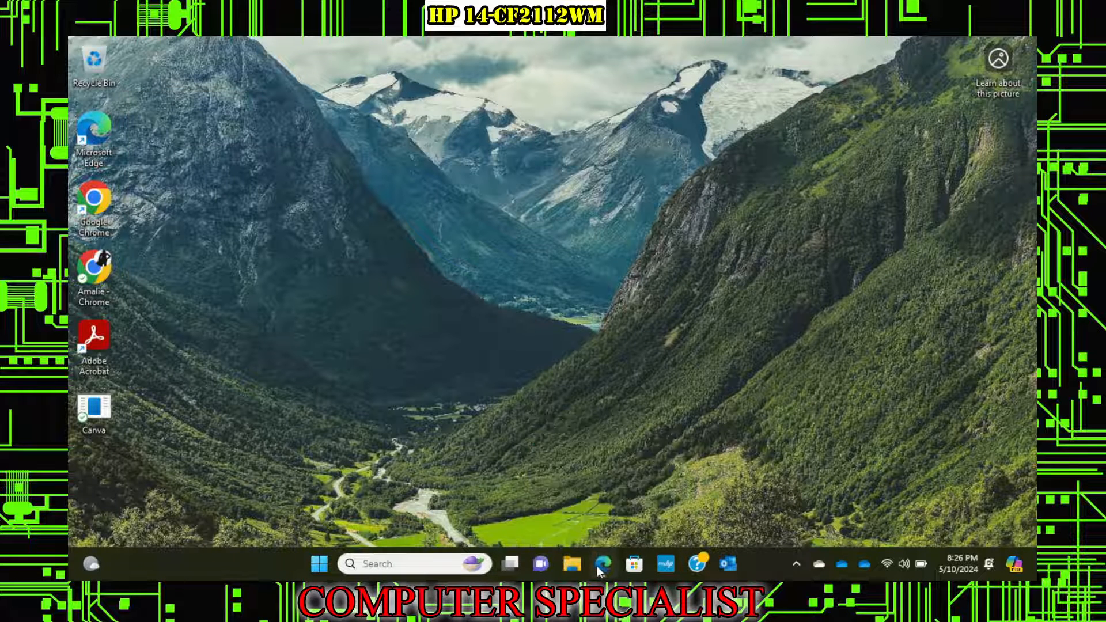
Step: In Edge, open partsurfer.hp.com, accept the notice and search serial 5CG34970YB
click(602, 564)
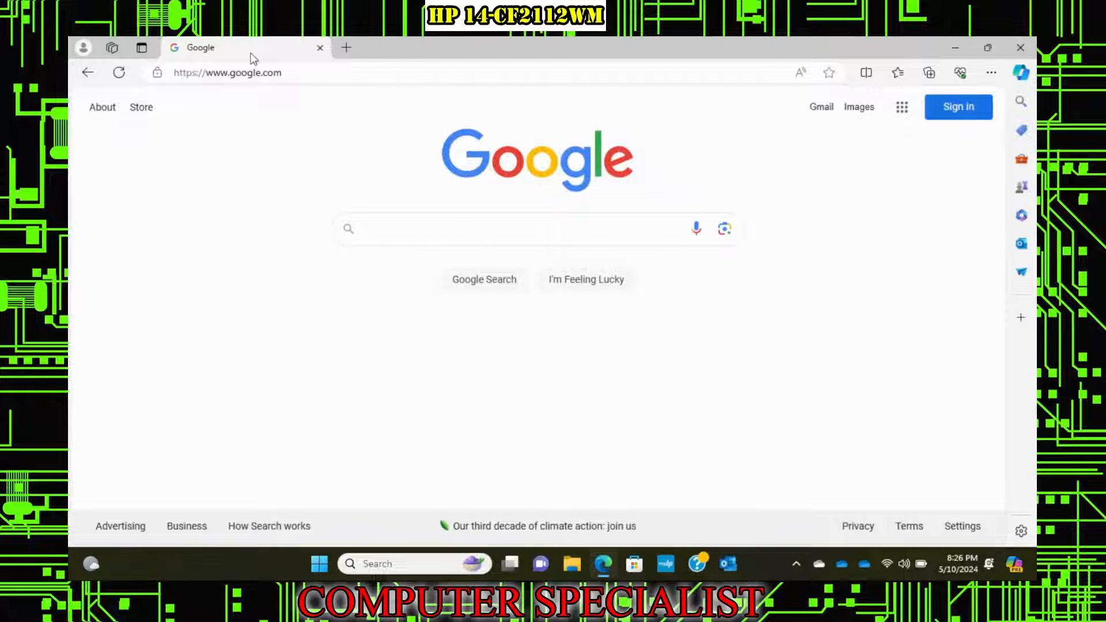
text(partsurfer)
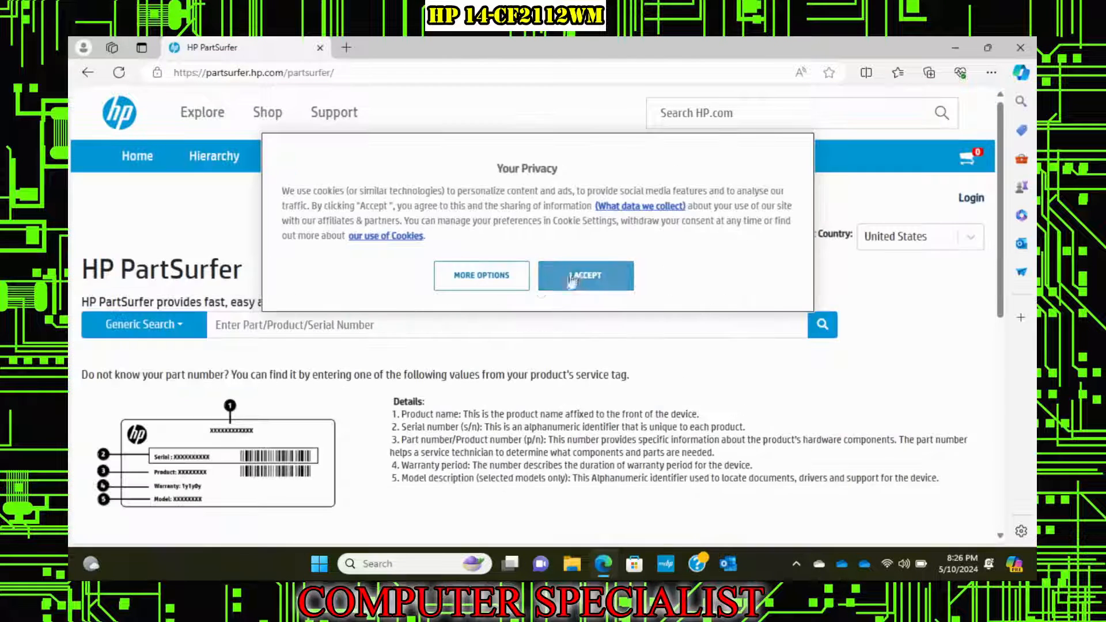
click(584, 275)
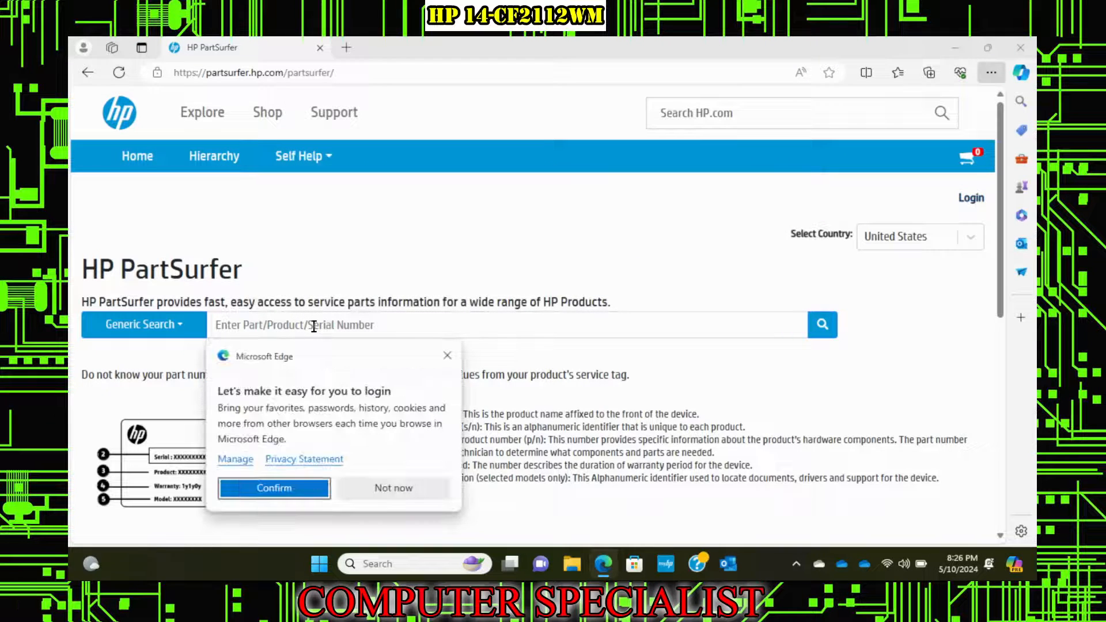
mouse_move(393, 487)
text(5CG34970YB)
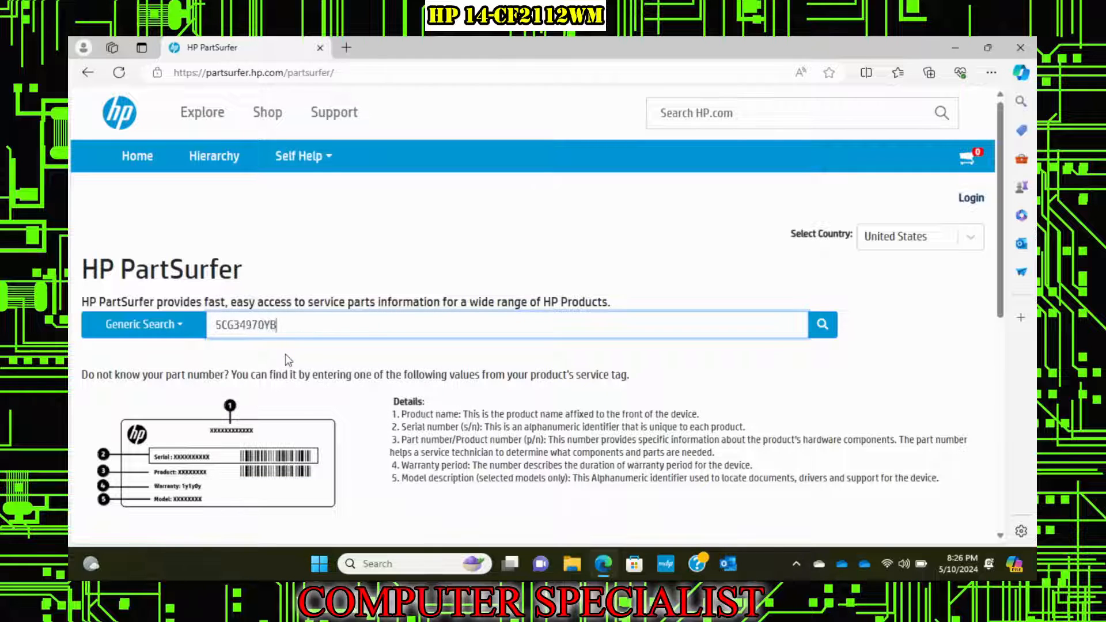
mouse_move(866, 329)
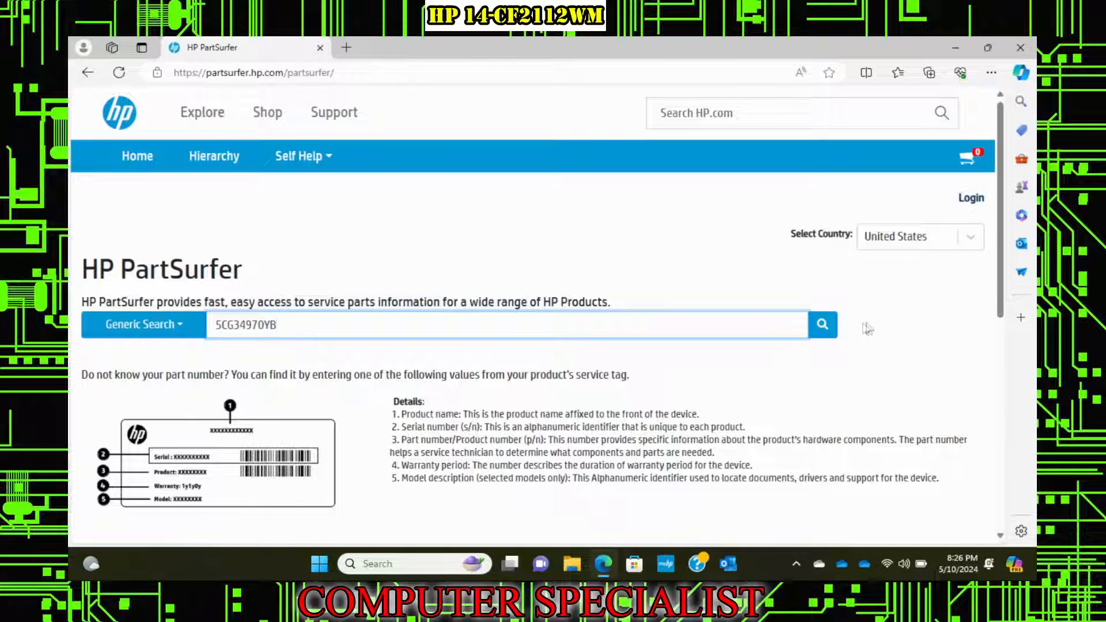
click(822, 325)
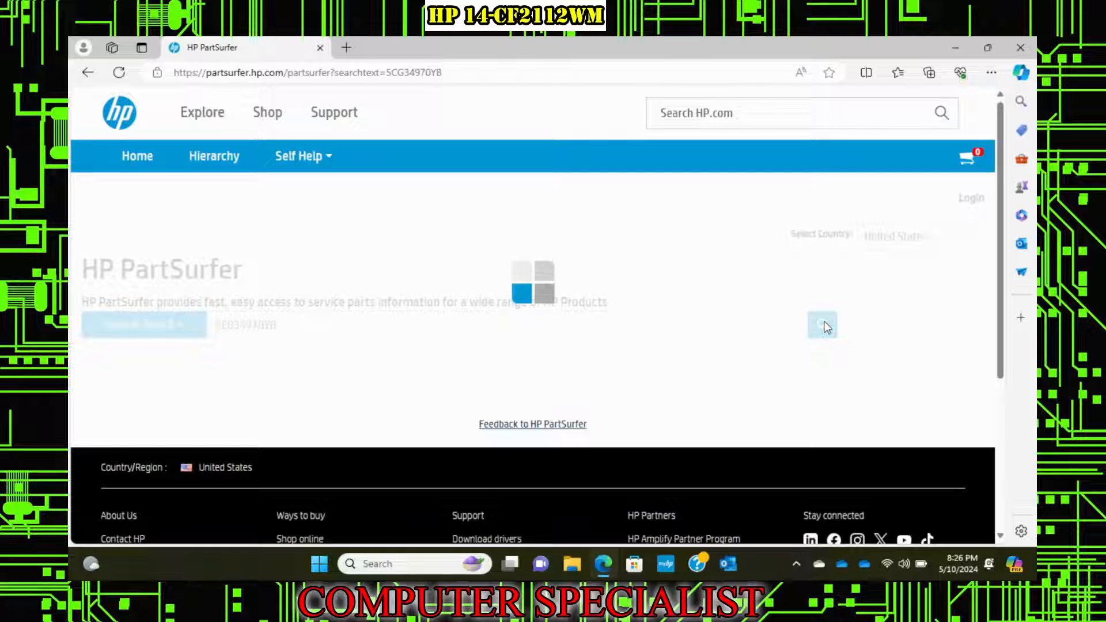
click(823, 324)
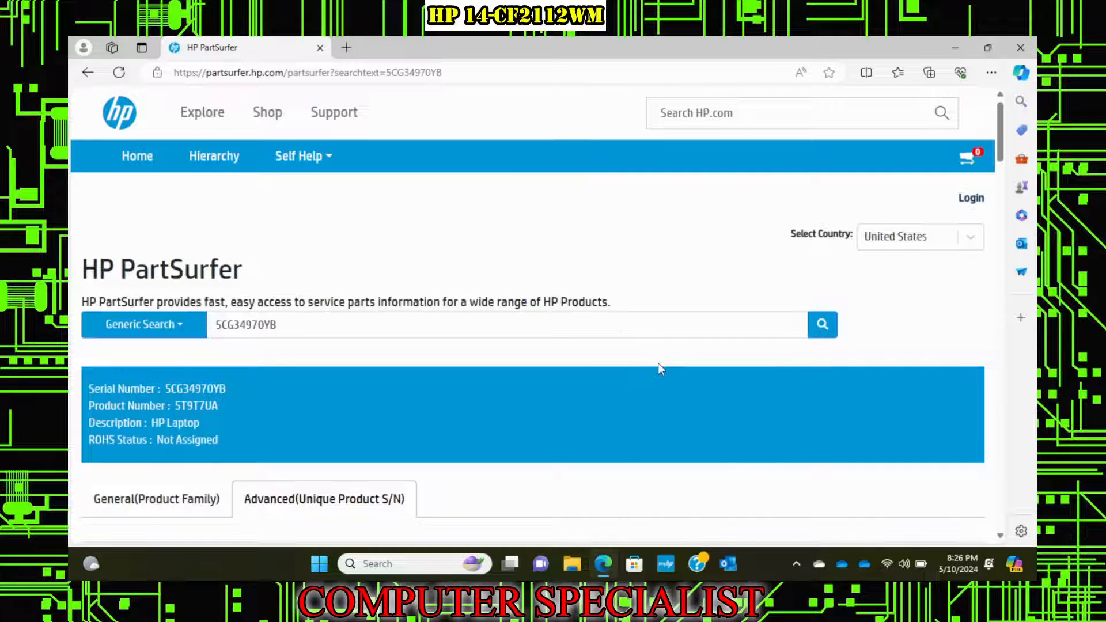
scroll(down, 3)
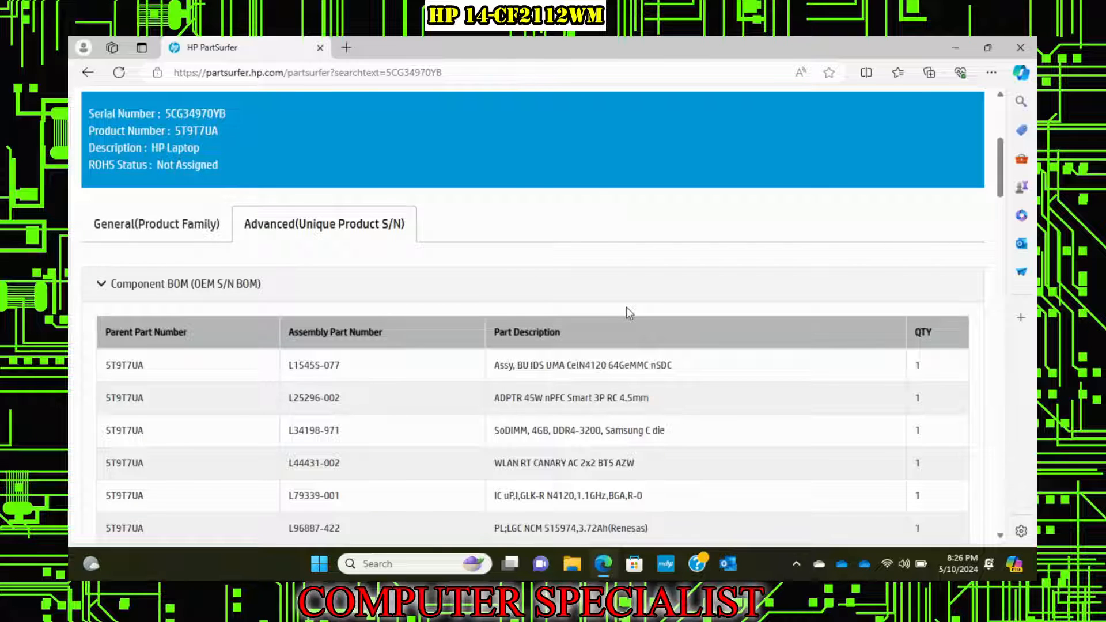
mouse_move(327, 233)
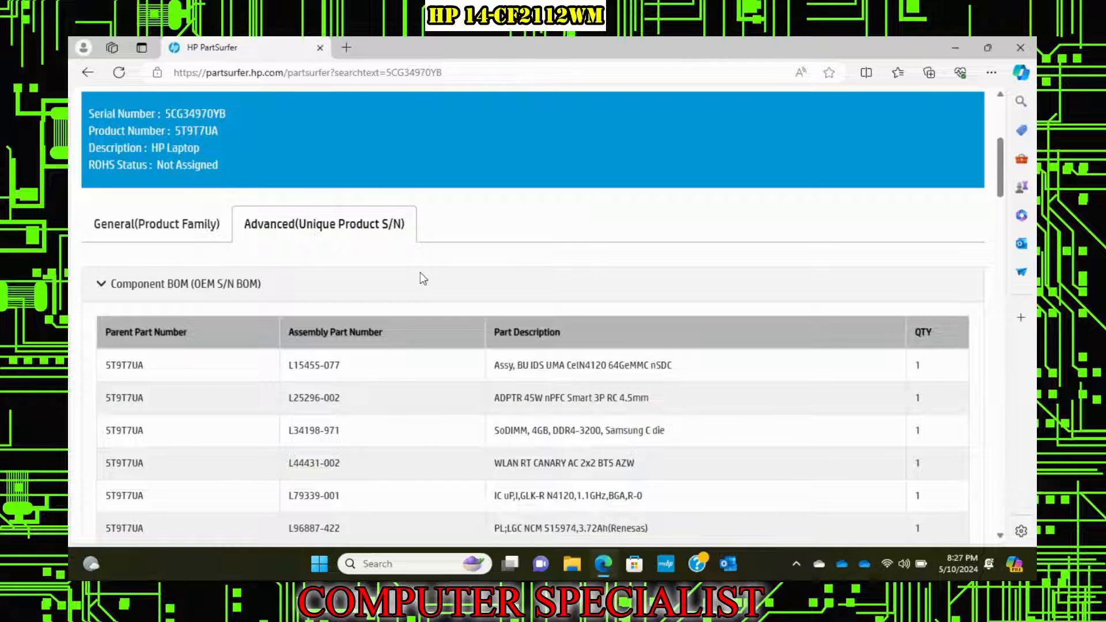
Step: Find 'emmc' on the parts page, then try 'ssd', 'nvme' and 'hard'
key(ctrl+f)
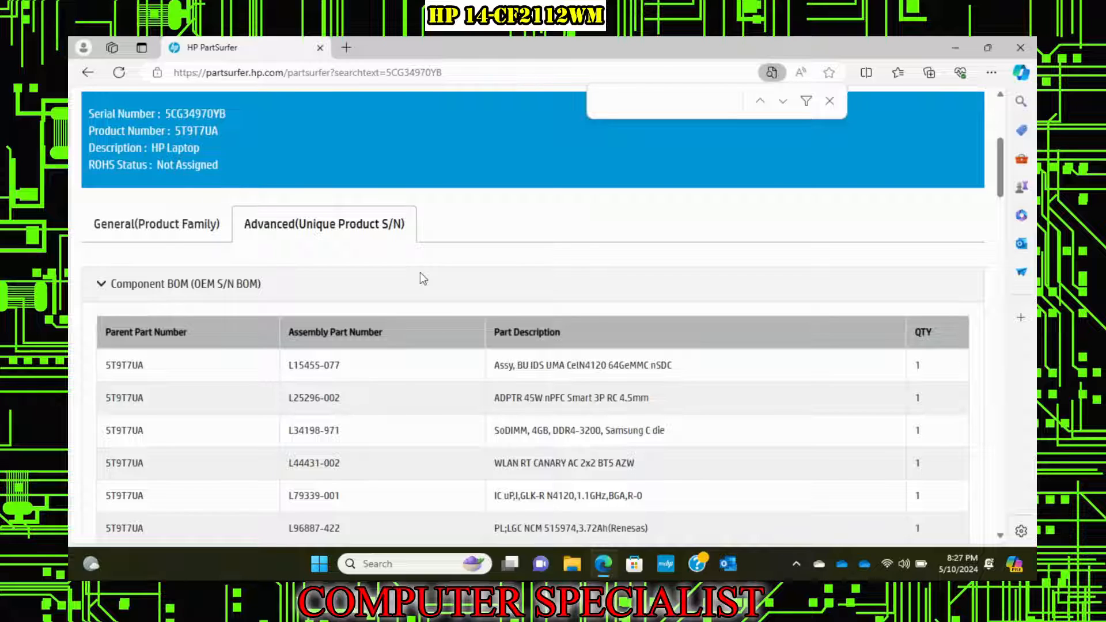
text(emmc)
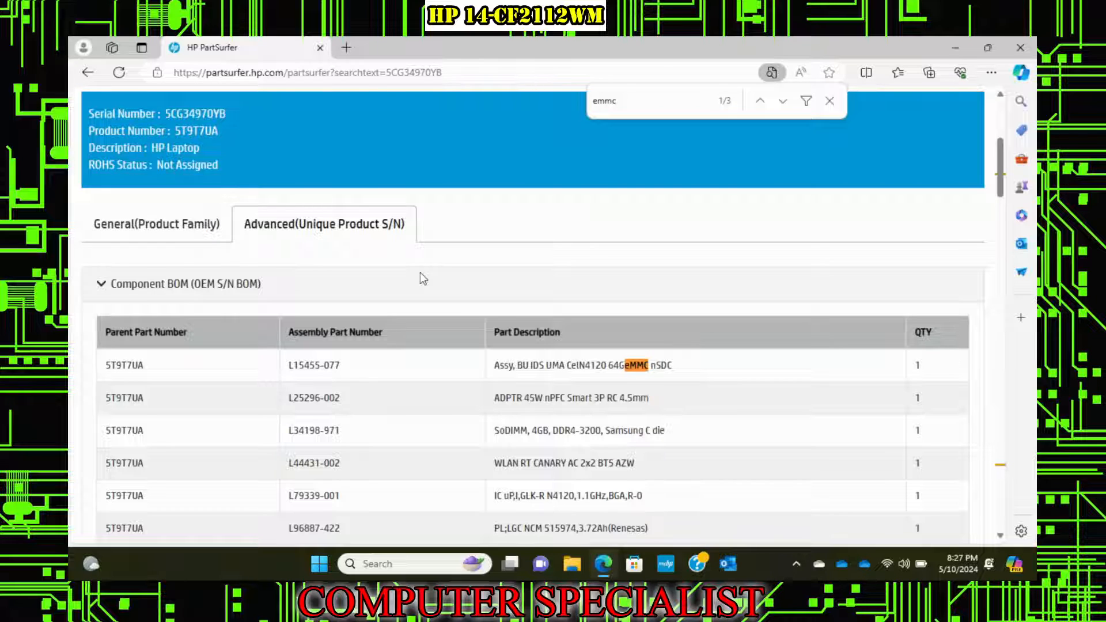
mouse_move(631, 377)
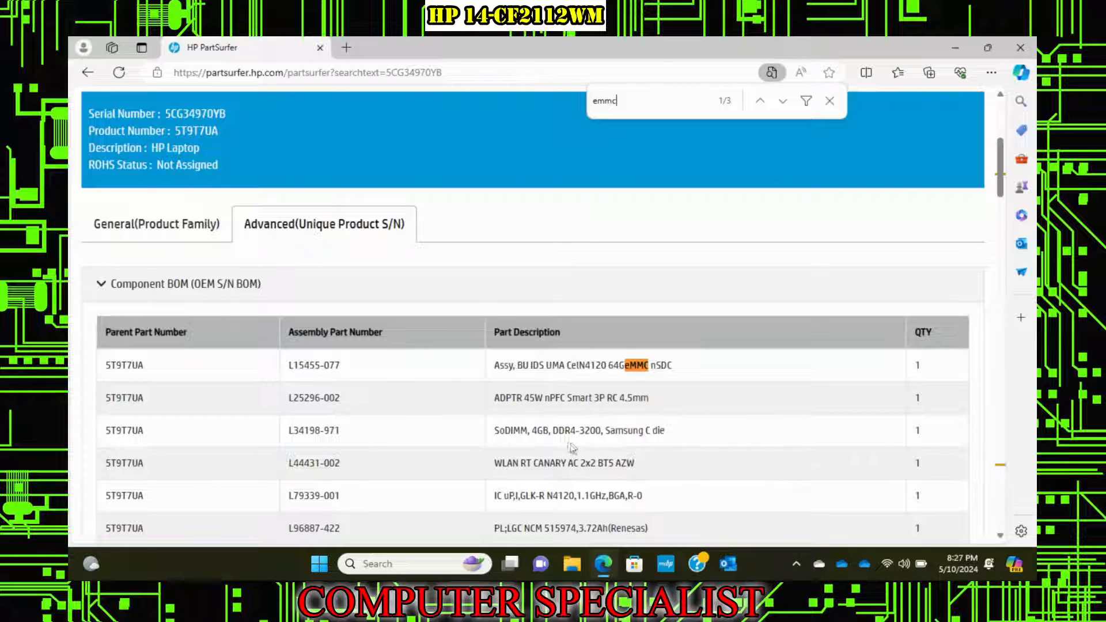
key(Backspace)
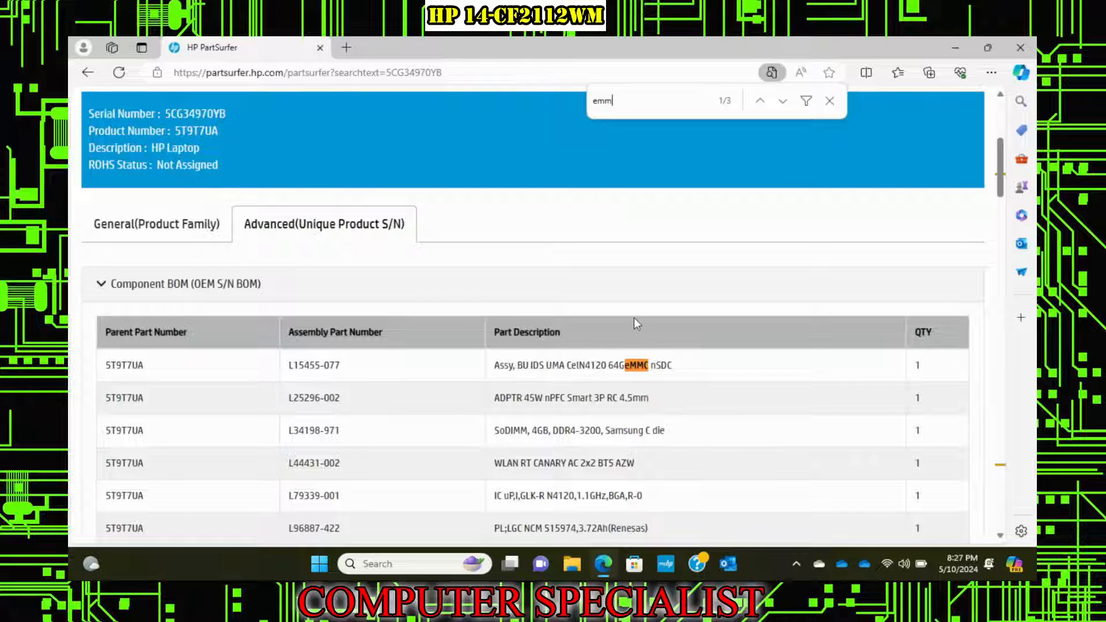
click(830, 100)
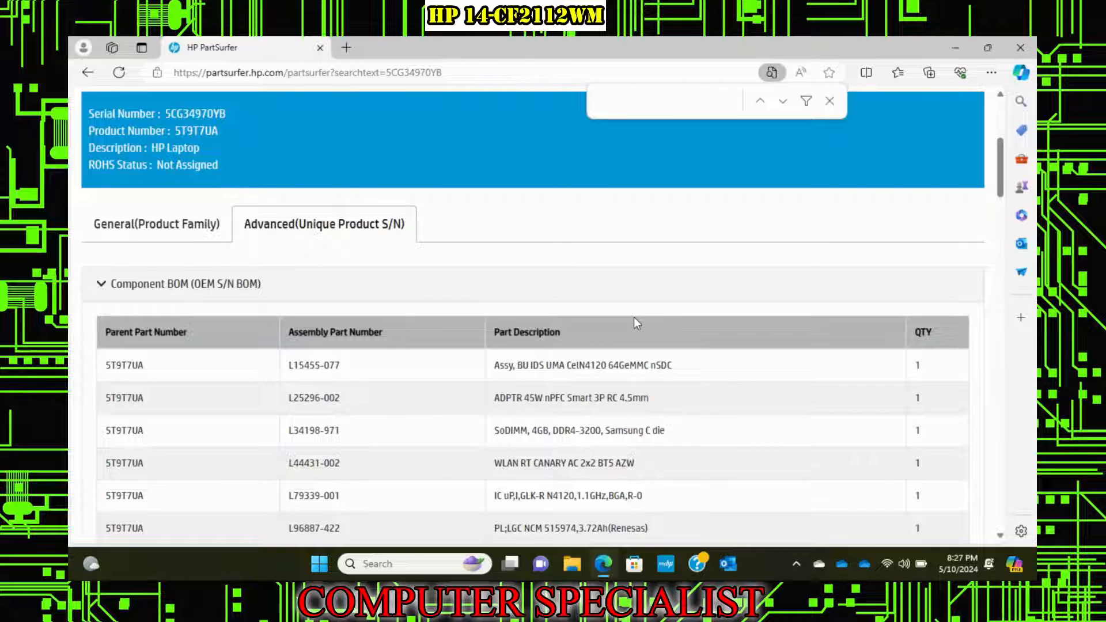
text(ssd)
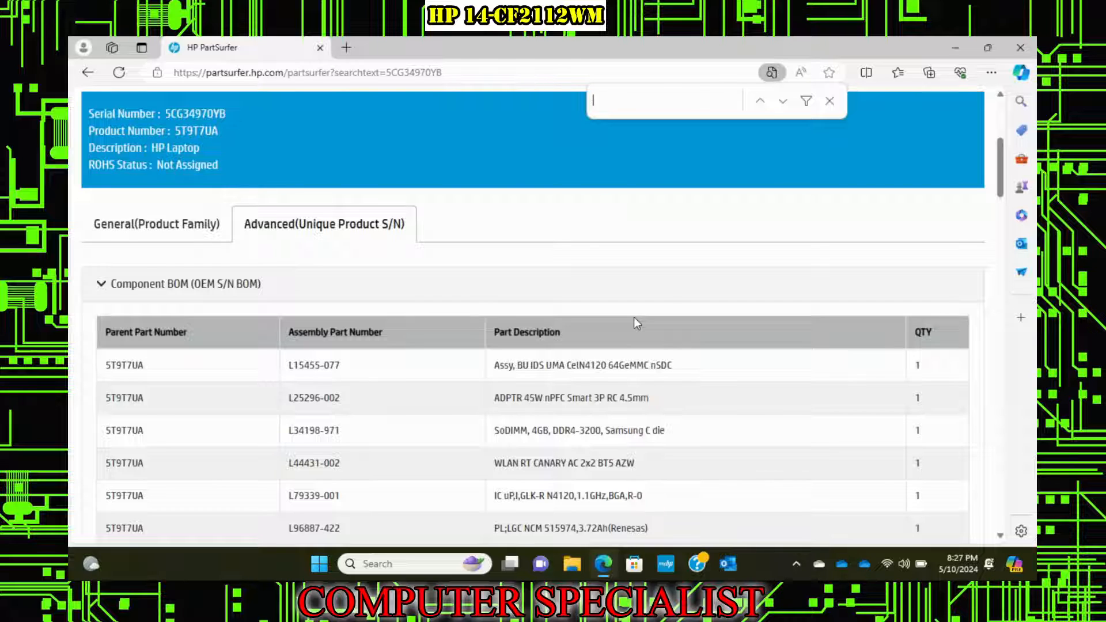
text(nvme)
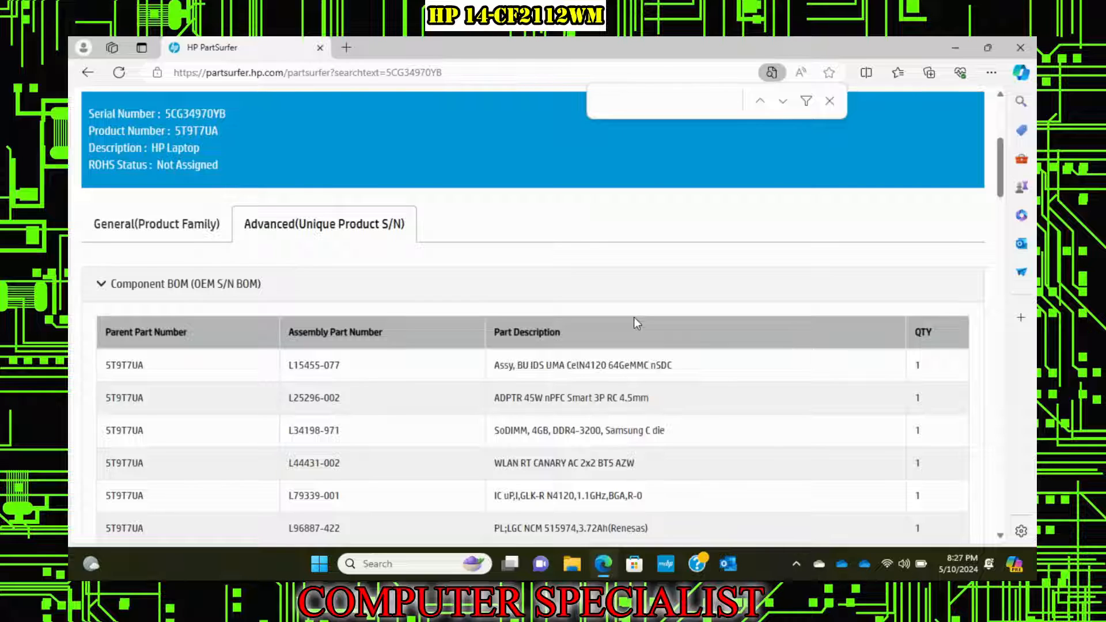
text(hard)
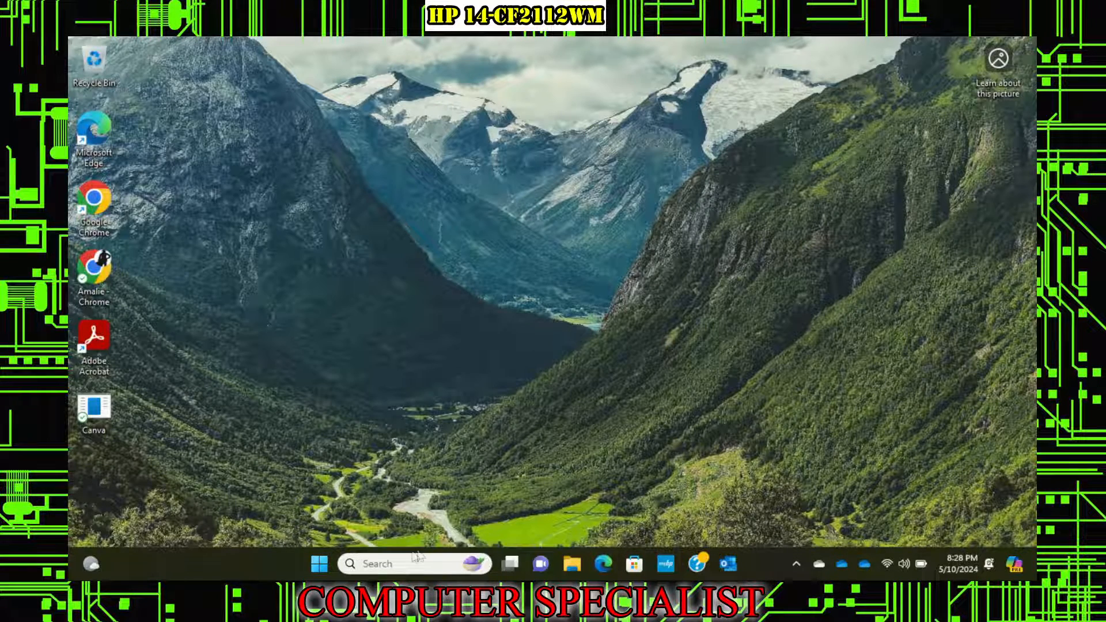
mouse_move(656, 280)
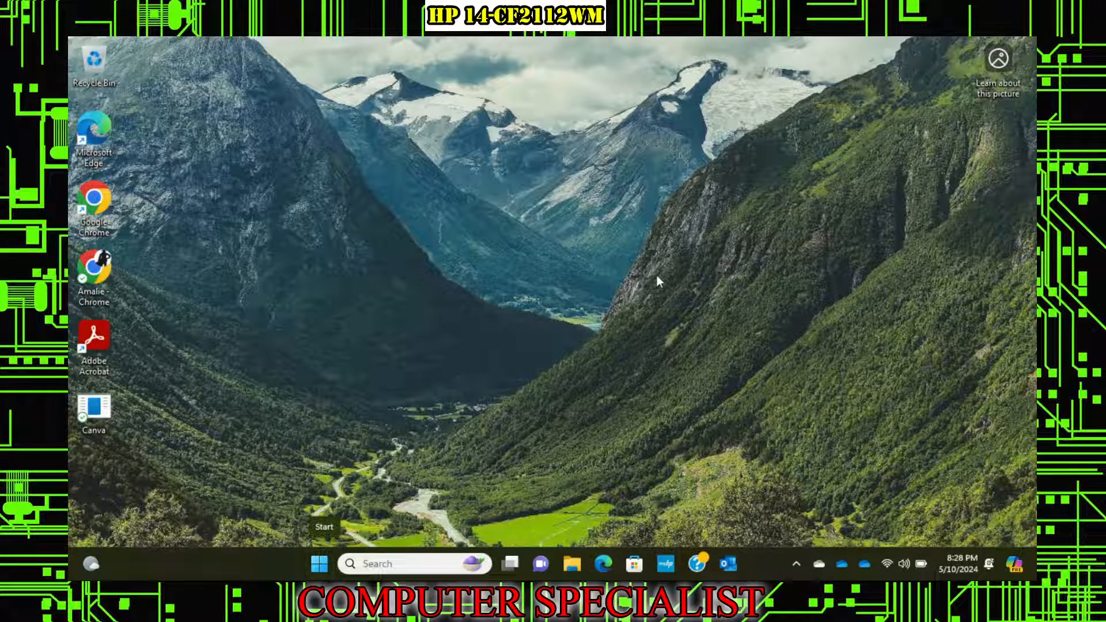